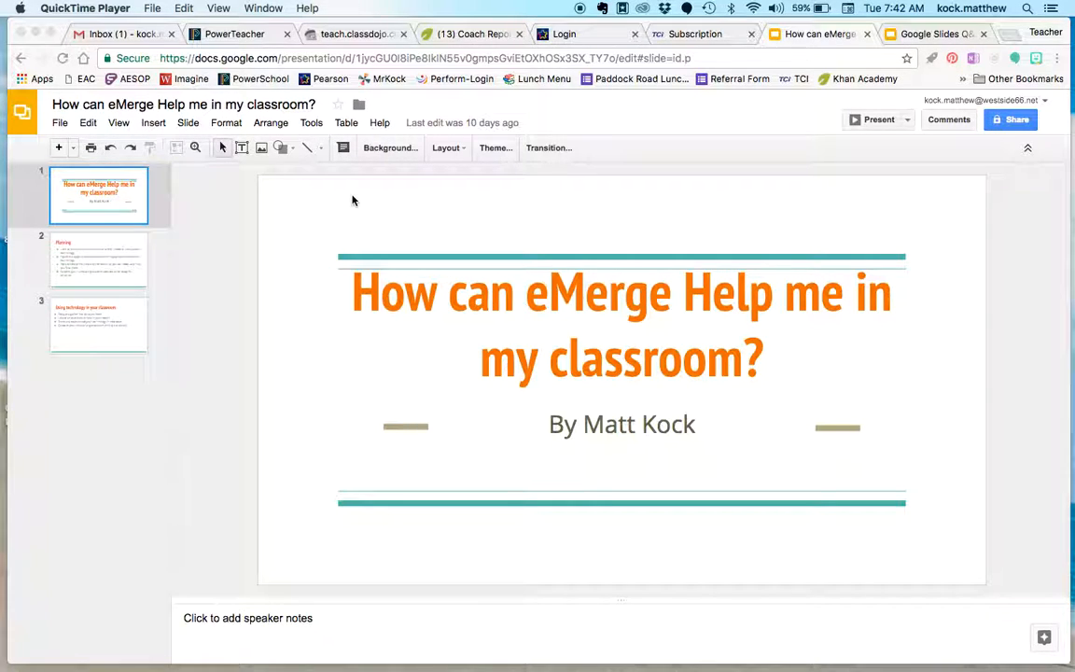
{"action": "mouse_move", "coordinate": [467, 210]}
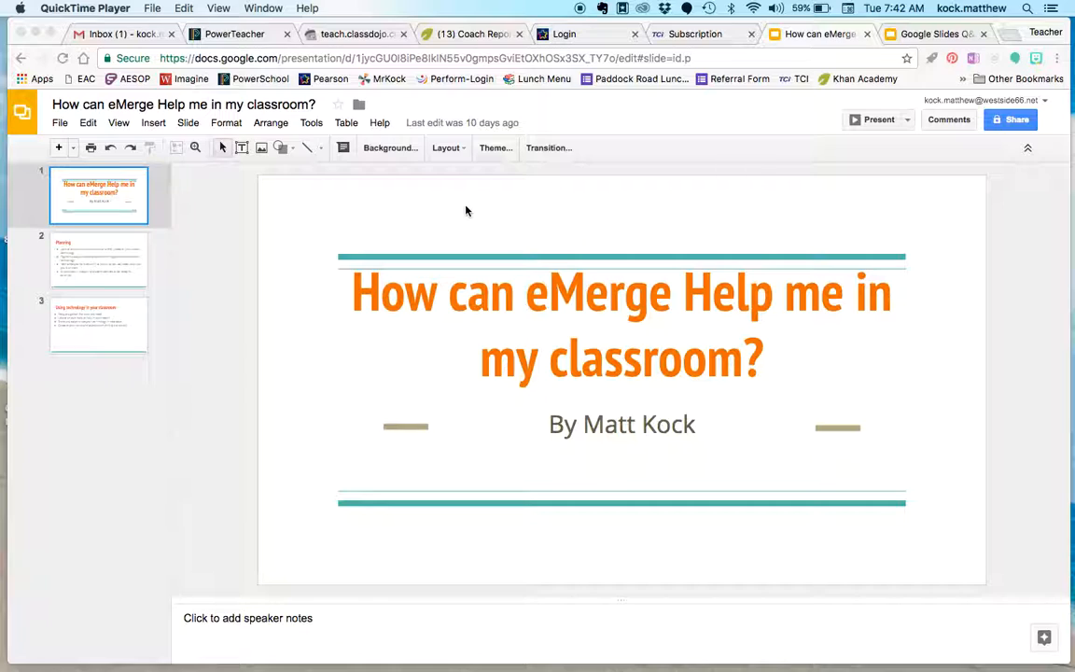
{"action": "mouse_move", "coordinate": [339, 215]}
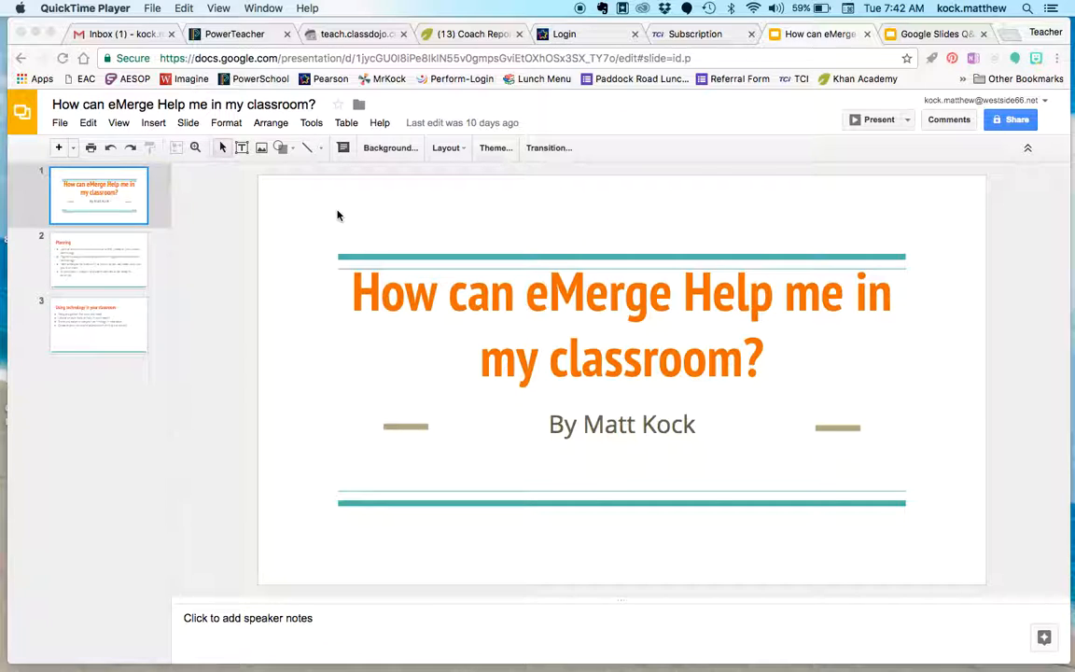
{"action": "mouse_move", "coordinate": [841, 191]}
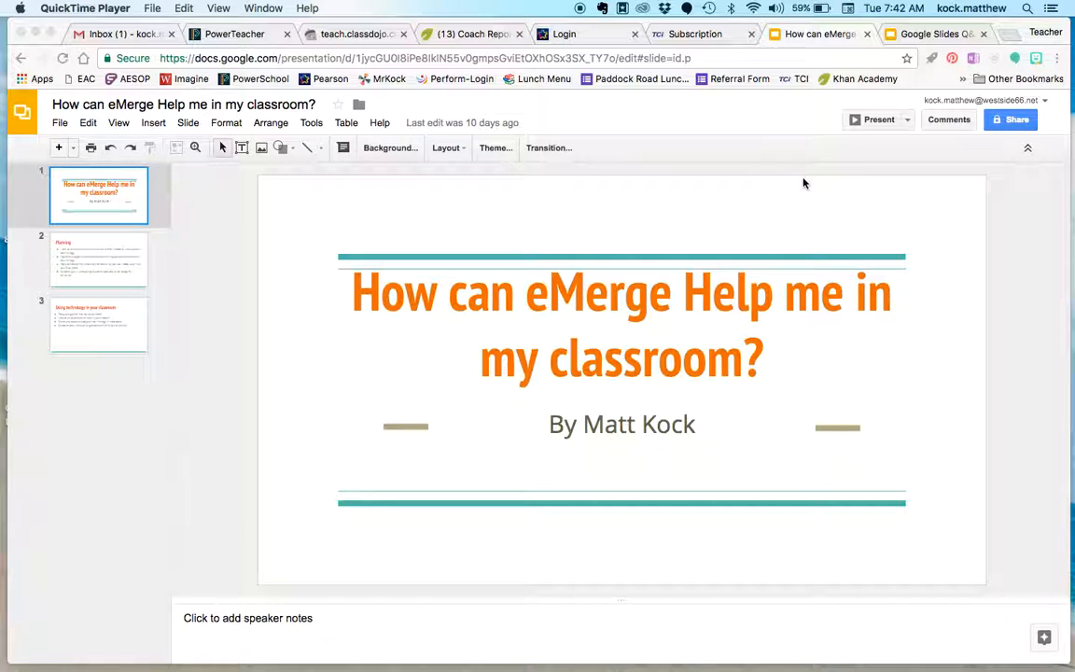
{"action": "mouse_move", "coordinate": [685, 225]}
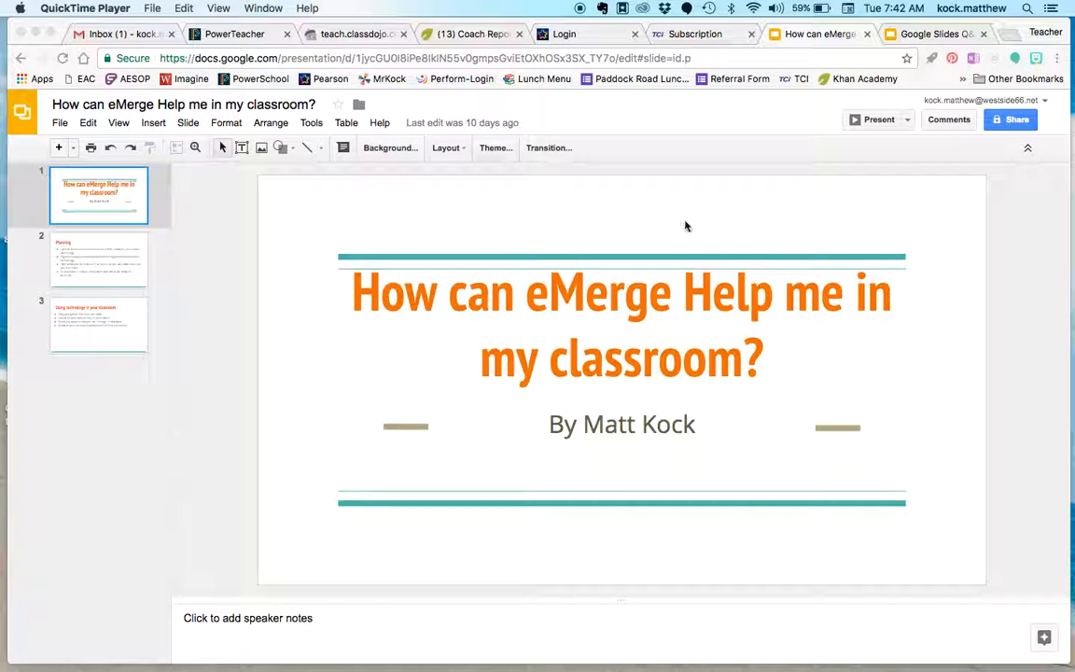
{"action": "mouse_move", "coordinate": [688, 227]}
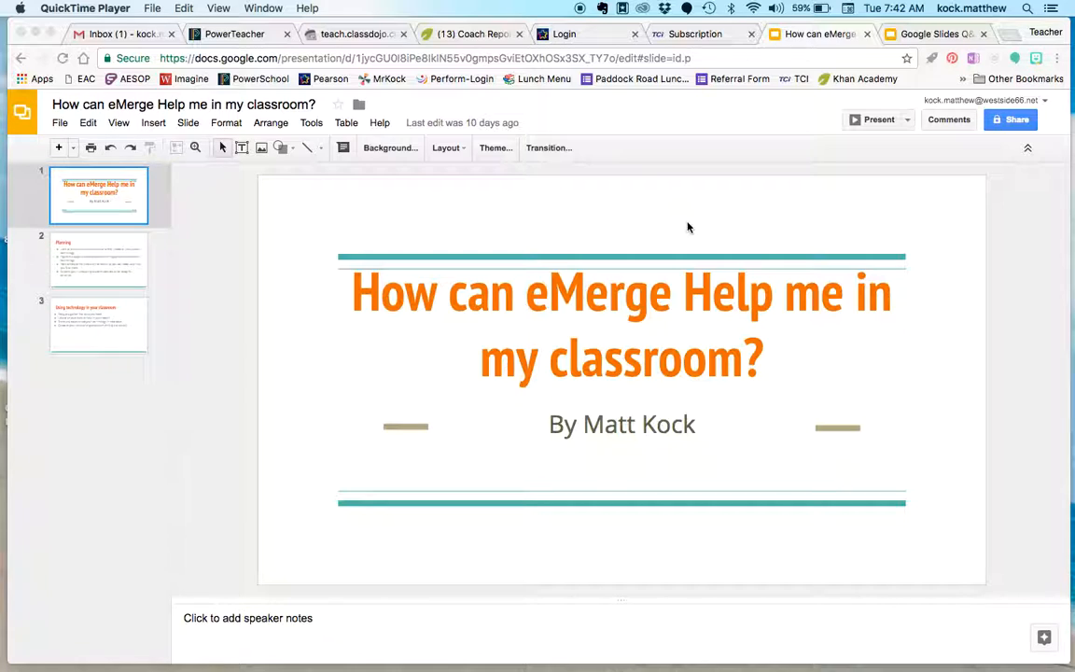
{"action": "mouse_move", "coordinate": [852, 212]}
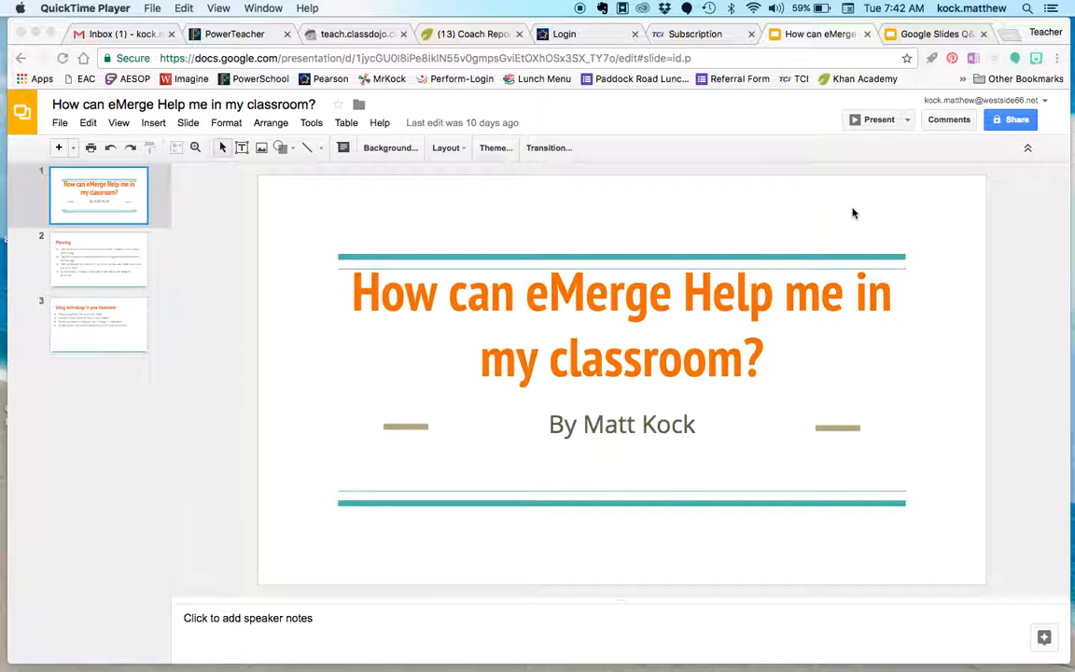
{"action": "mouse_move", "coordinate": [532, 368]}
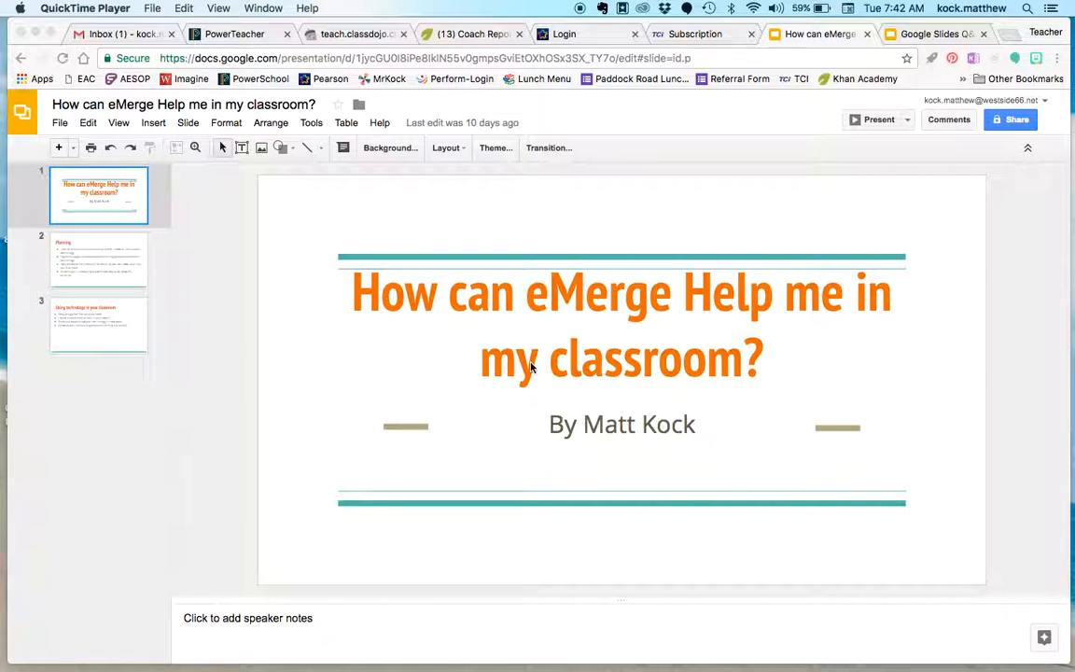
{"action": "mouse_move", "coordinate": [923, 129]}
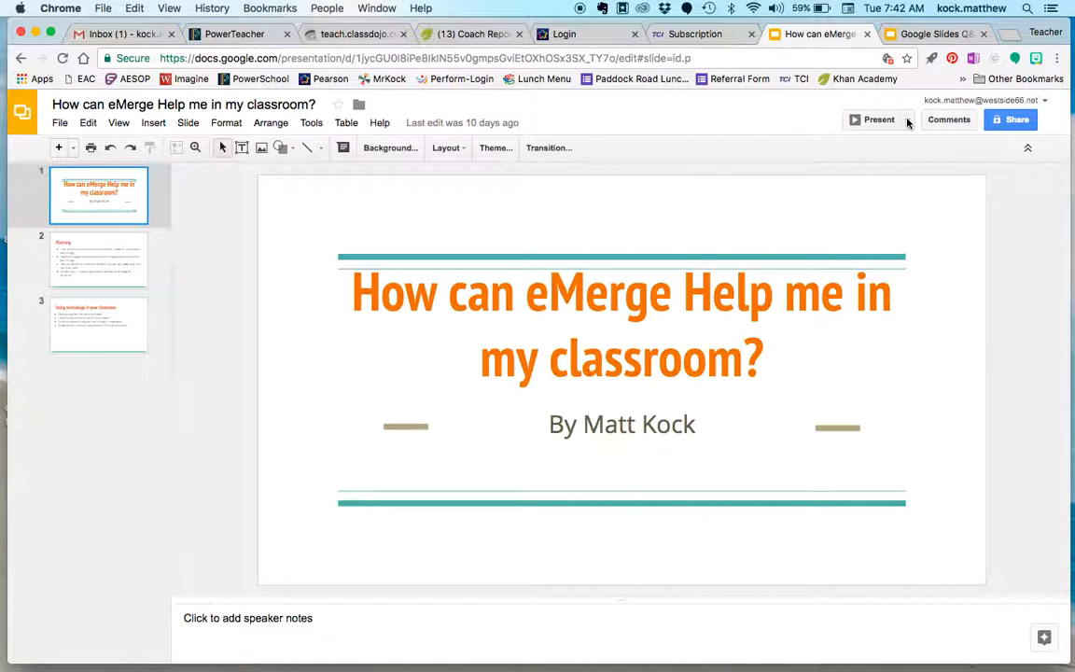
Launch presenter view and start a new audience Q&A session at goo.gl/slides/a7a5tb
{"action": "left_click", "coordinate": [906, 120]}
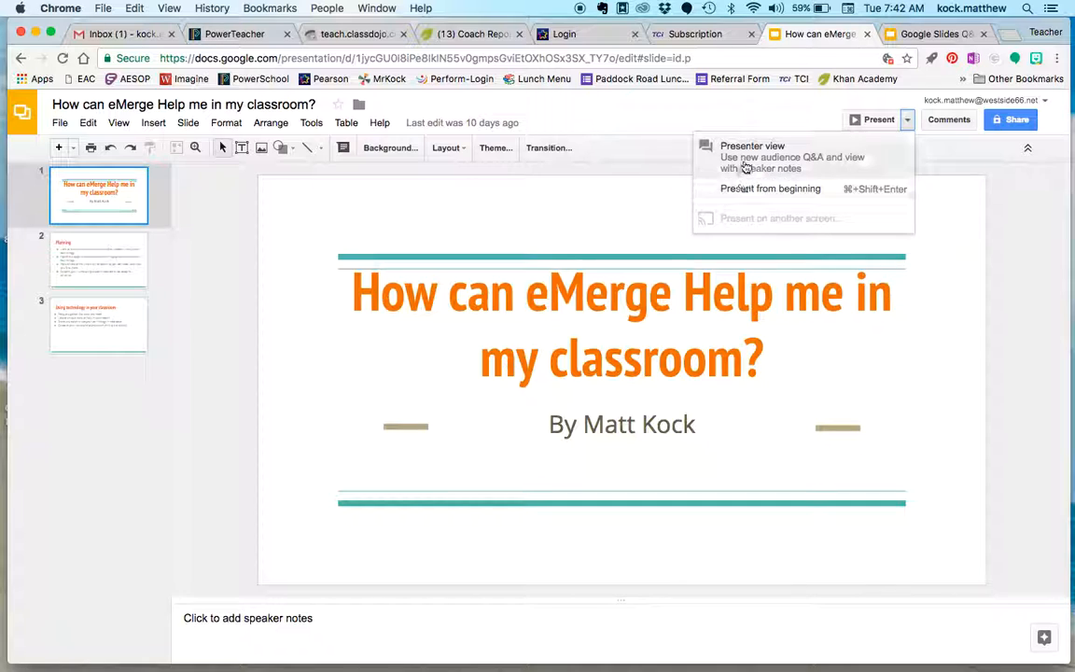
{"action": "left_click", "coordinate": [752, 151]}
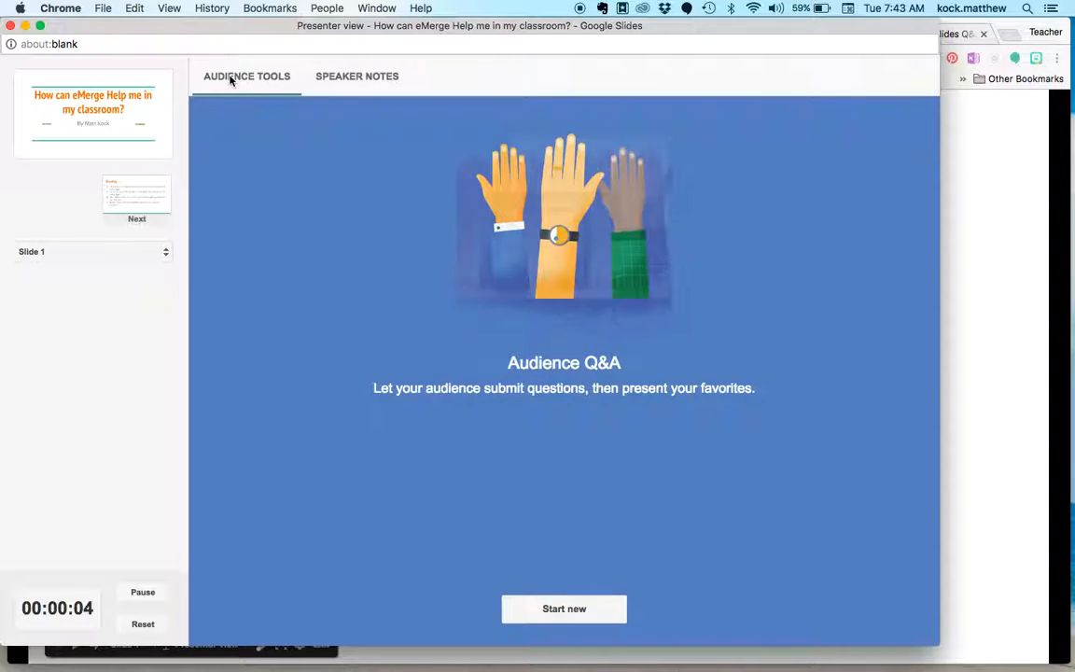
{"action": "left_click", "coordinate": [564, 609]}
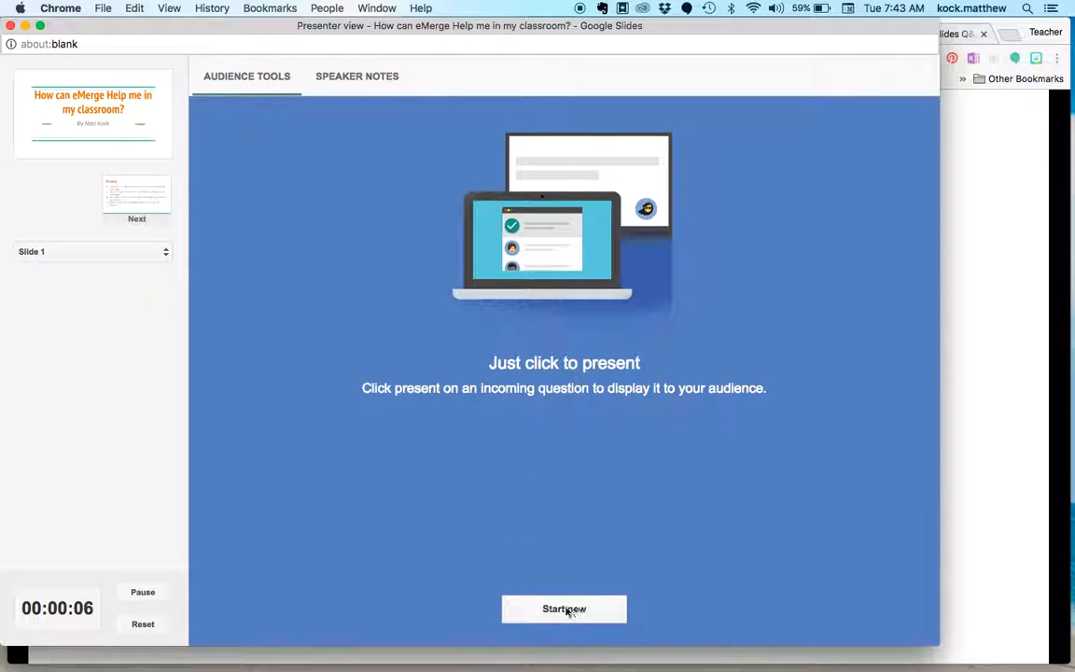
{"action": "left_click", "coordinate": [562, 608]}
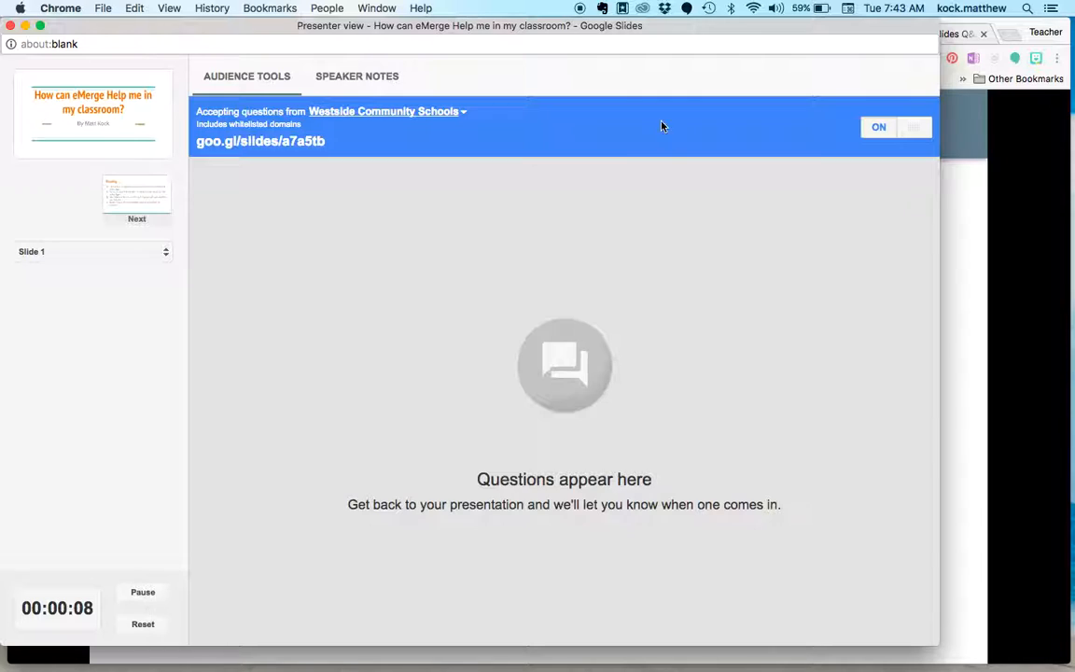
{"action": "mouse_move", "coordinate": [328, 148]}
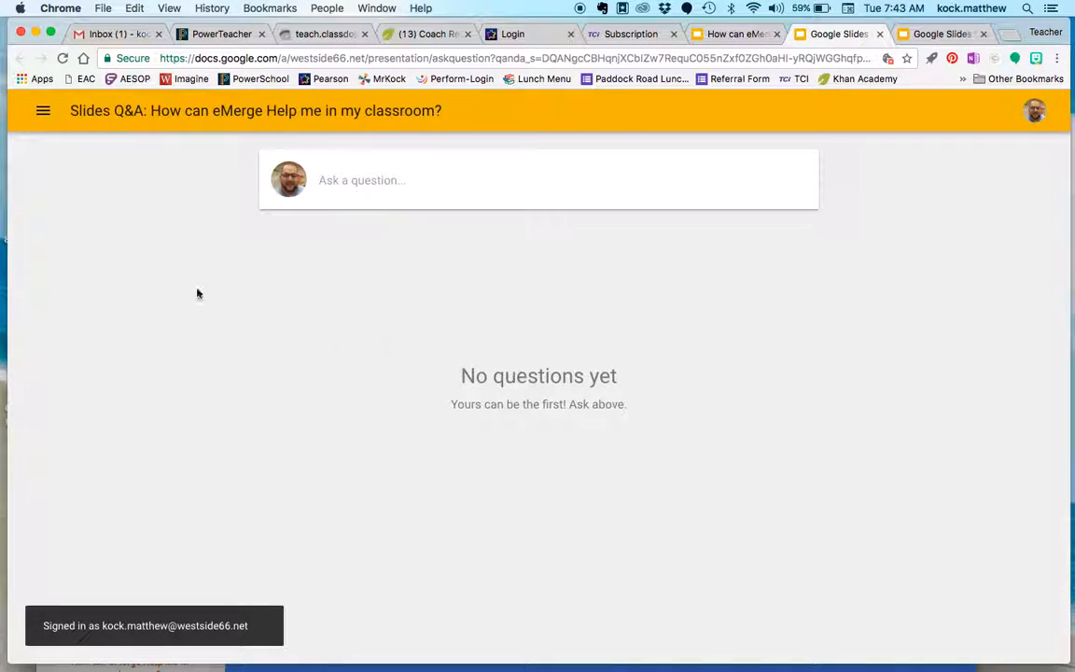
{"action": "mouse_move", "coordinate": [285, 392]}
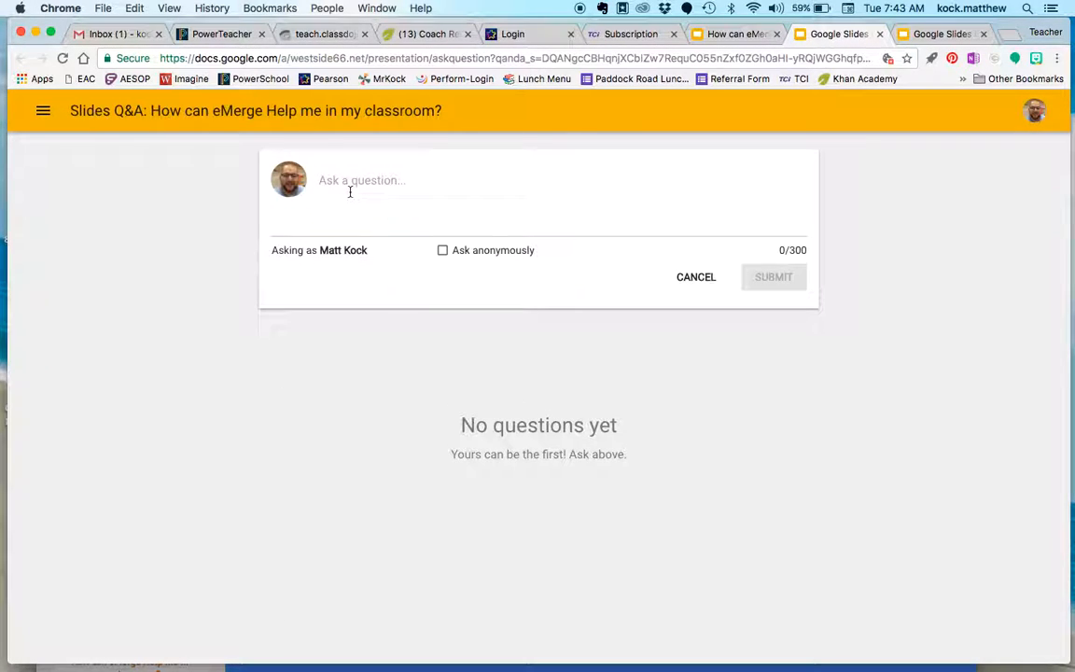
Submit 'What does Matt Really Do?' anonymously, then return to the presenter window
{"action": "type", "text": "What does Matt"}
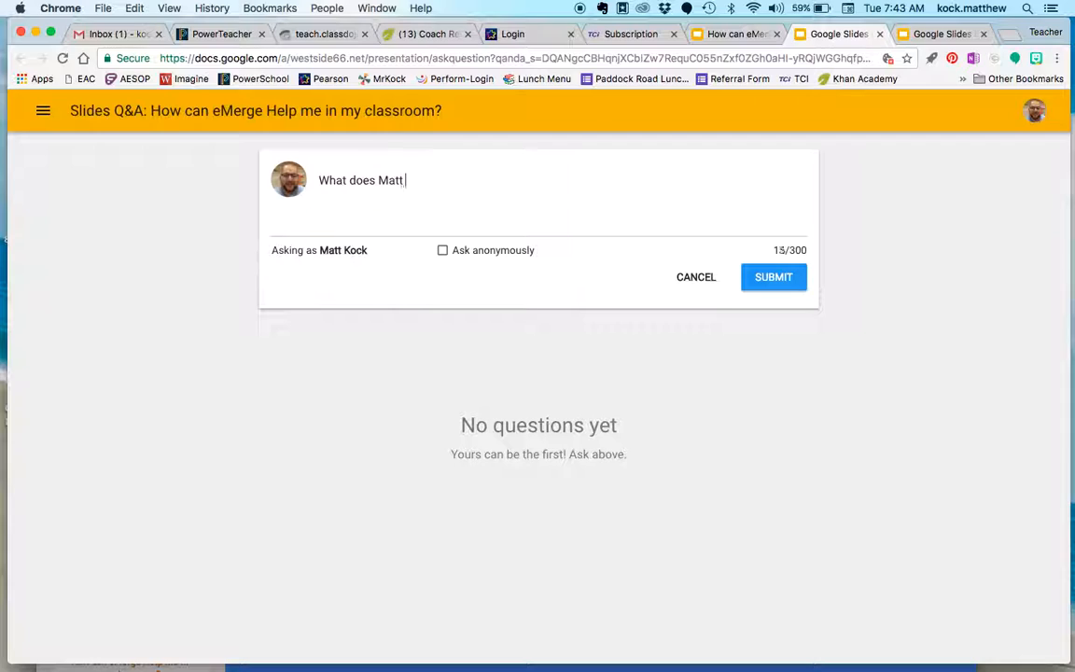
{"action": "type", "text": "Really Do?"}
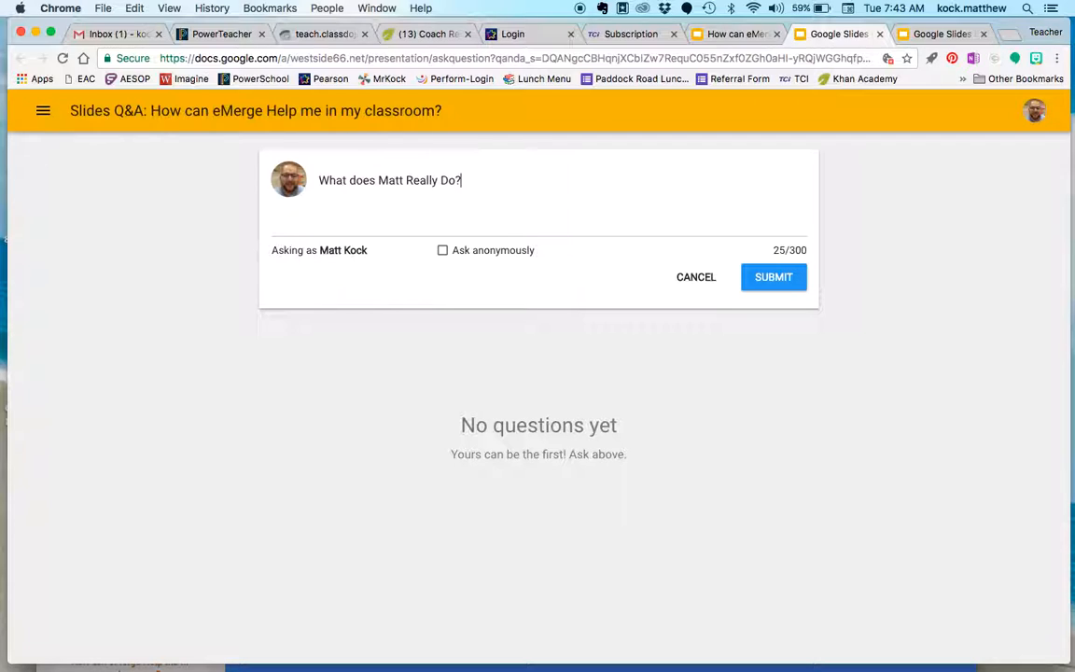
{"action": "mouse_move", "coordinate": [270, 257]}
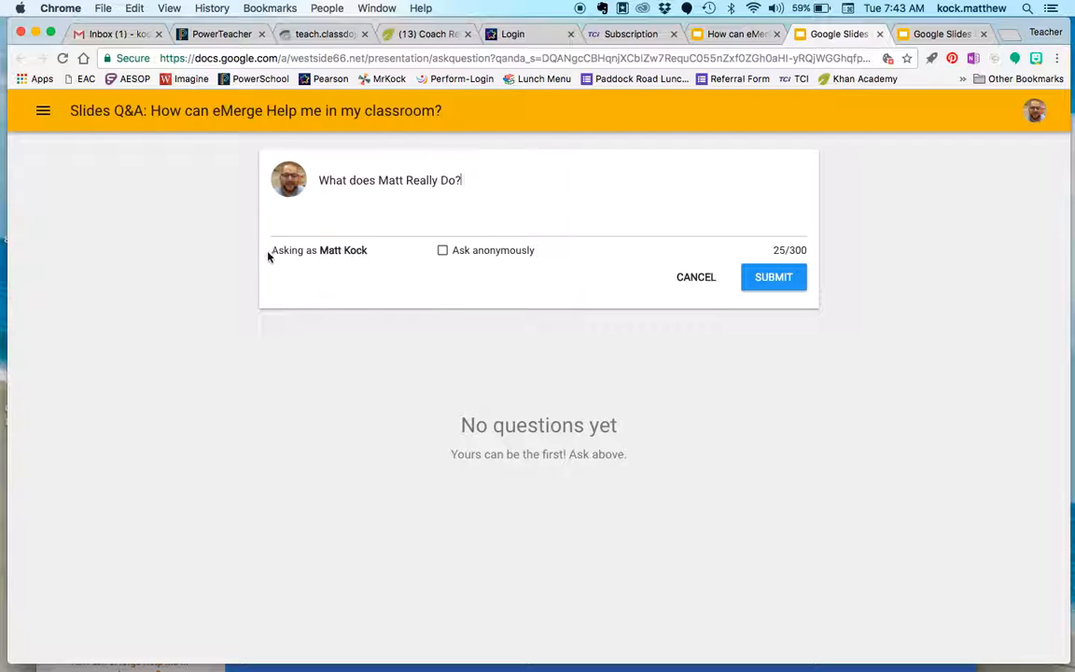
{"action": "mouse_move", "coordinate": [374, 260]}
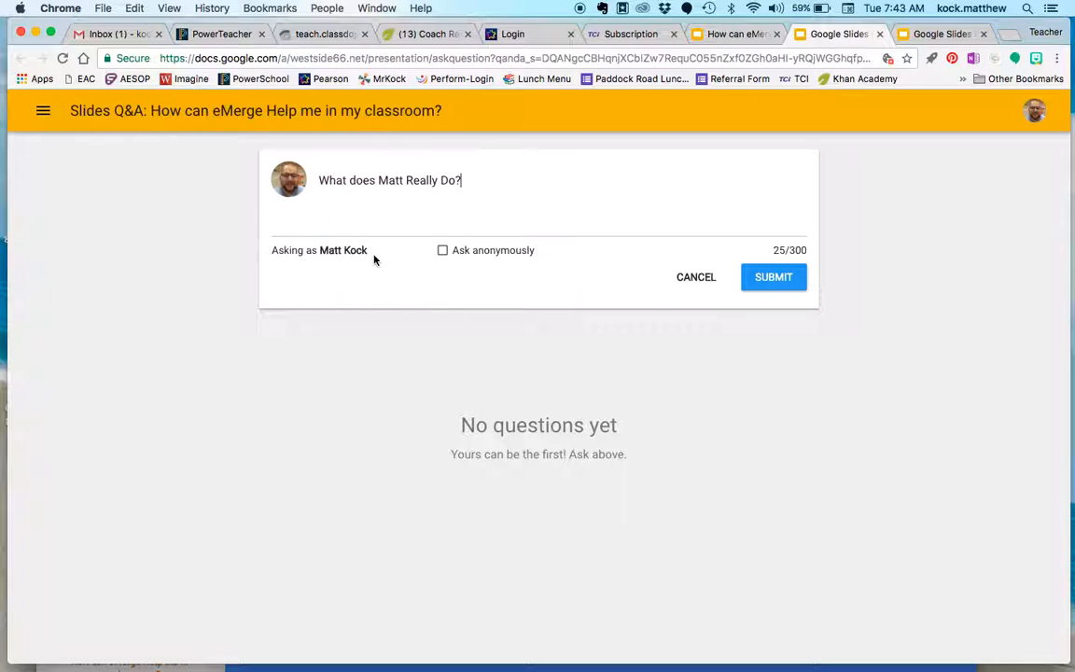
{"action": "left_click", "coordinate": [442, 250]}
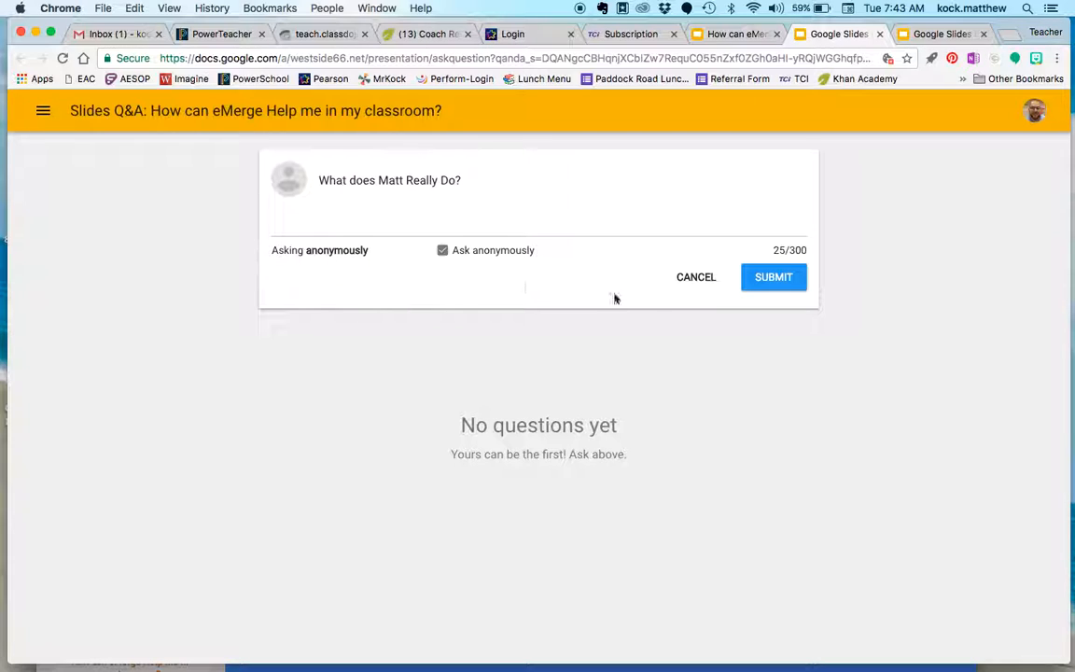
{"action": "left_click", "coordinate": [772, 276]}
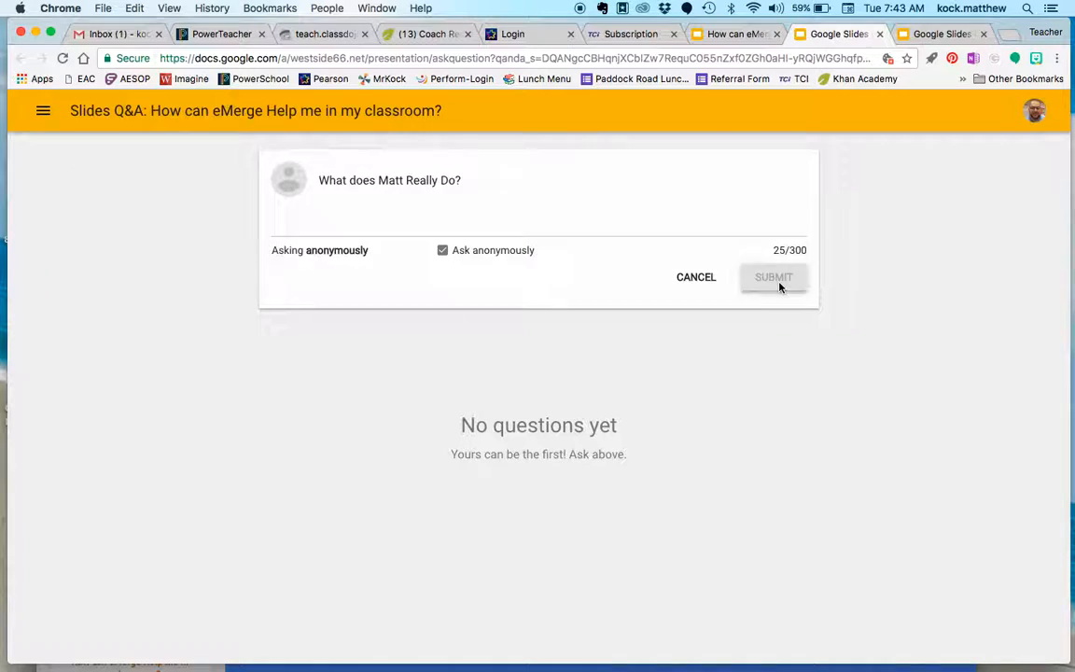
{"action": "left_click", "coordinate": [773, 276]}
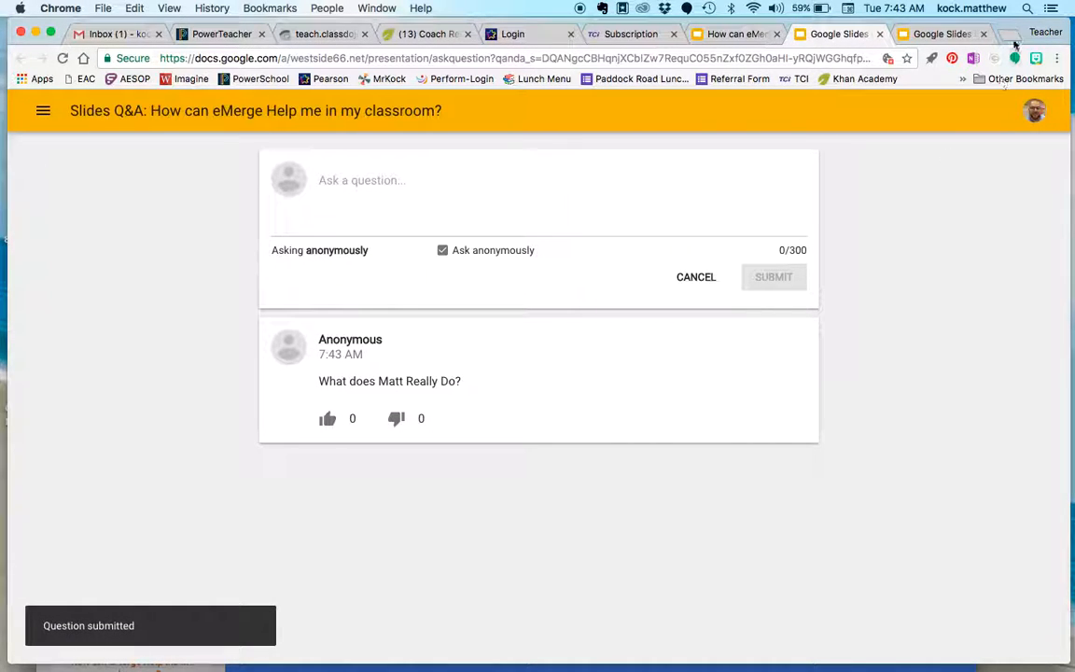
{"action": "key", "text": "f3"}
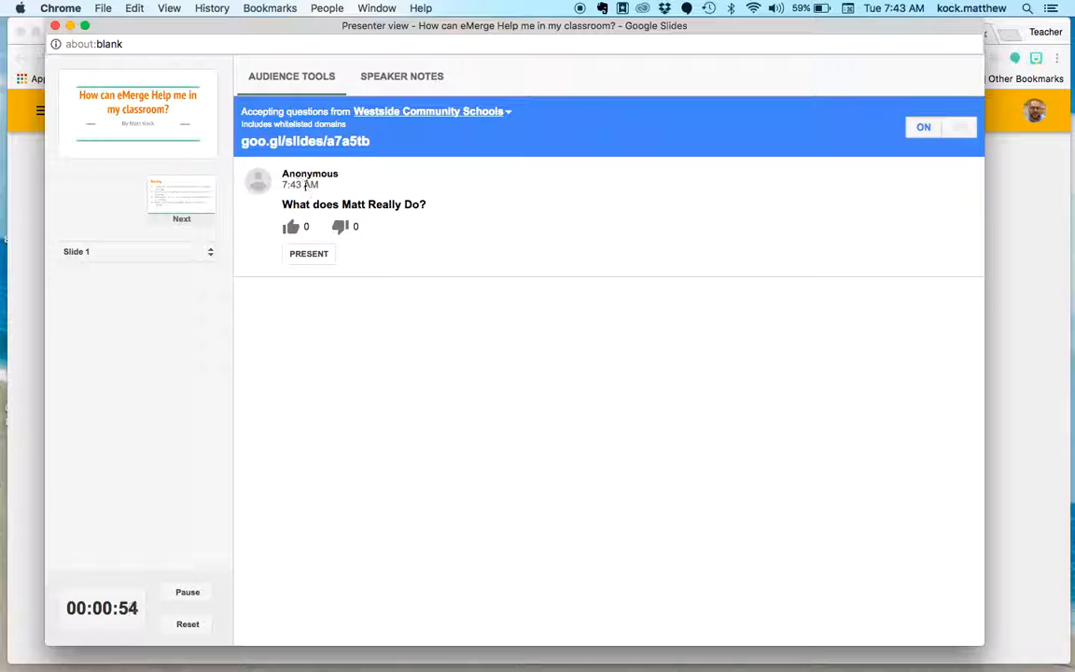
{"action": "mouse_move", "coordinate": [385, 245]}
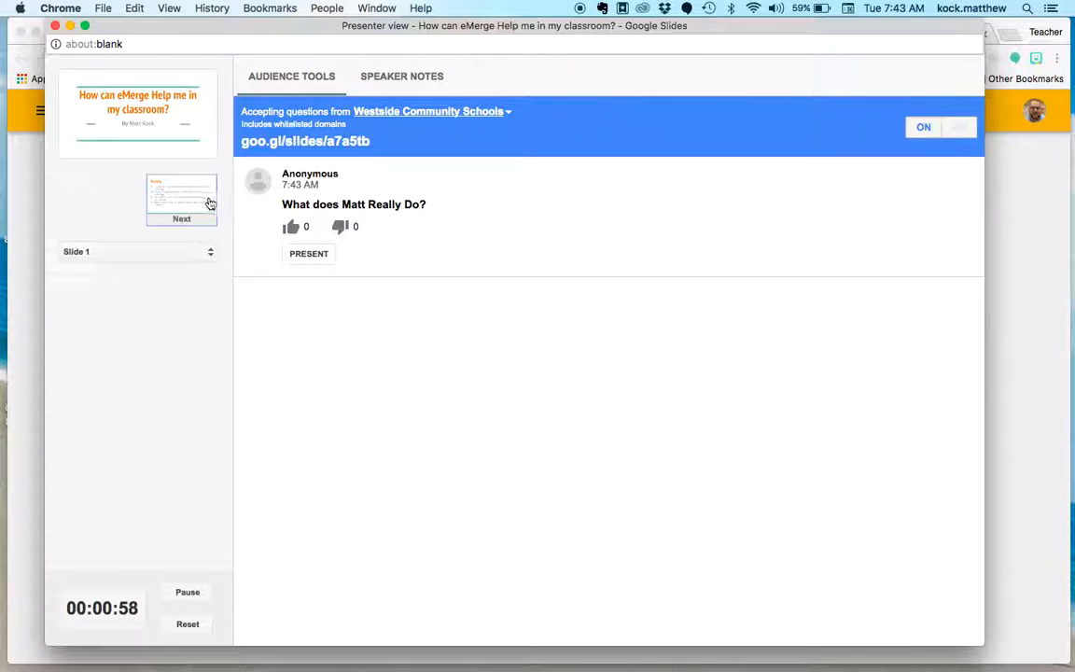
Advance to slide 2 and present the anonymous question full-screen to the audience
{"action": "left_click", "coordinate": [181, 199]}
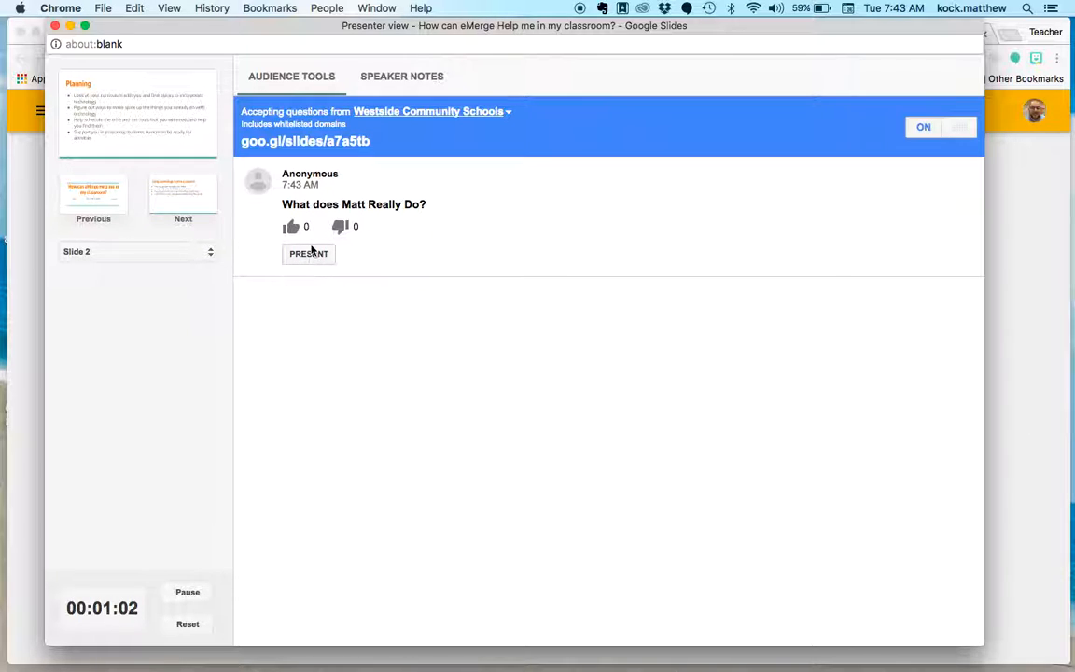
{"action": "left_click", "coordinate": [309, 254]}
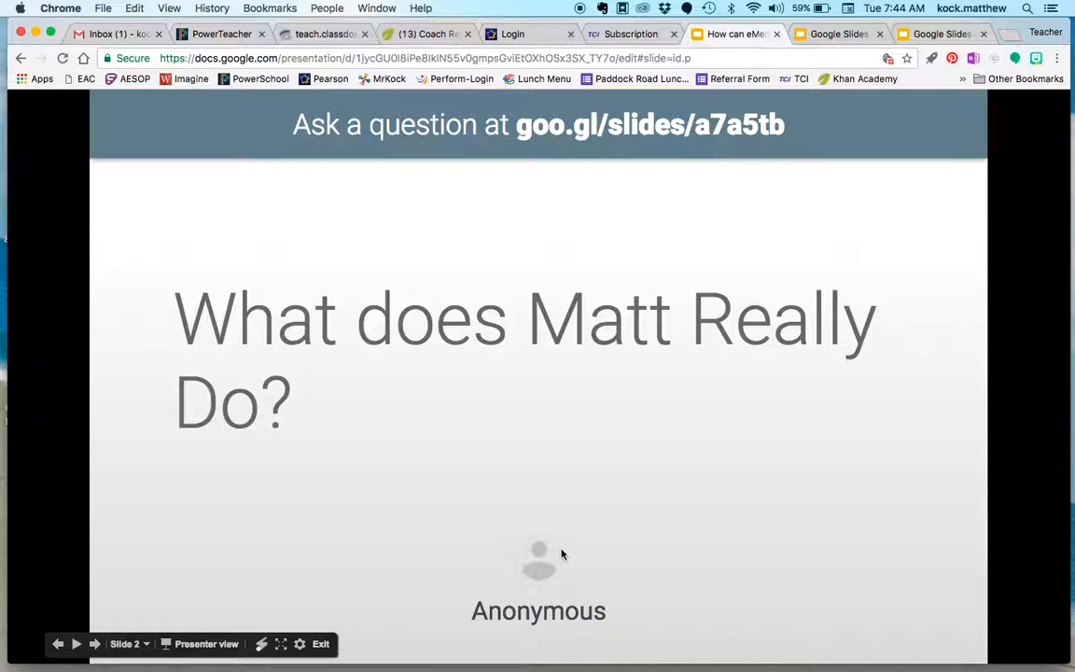
{"action": "mouse_move", "coordinate": [540, 624]}
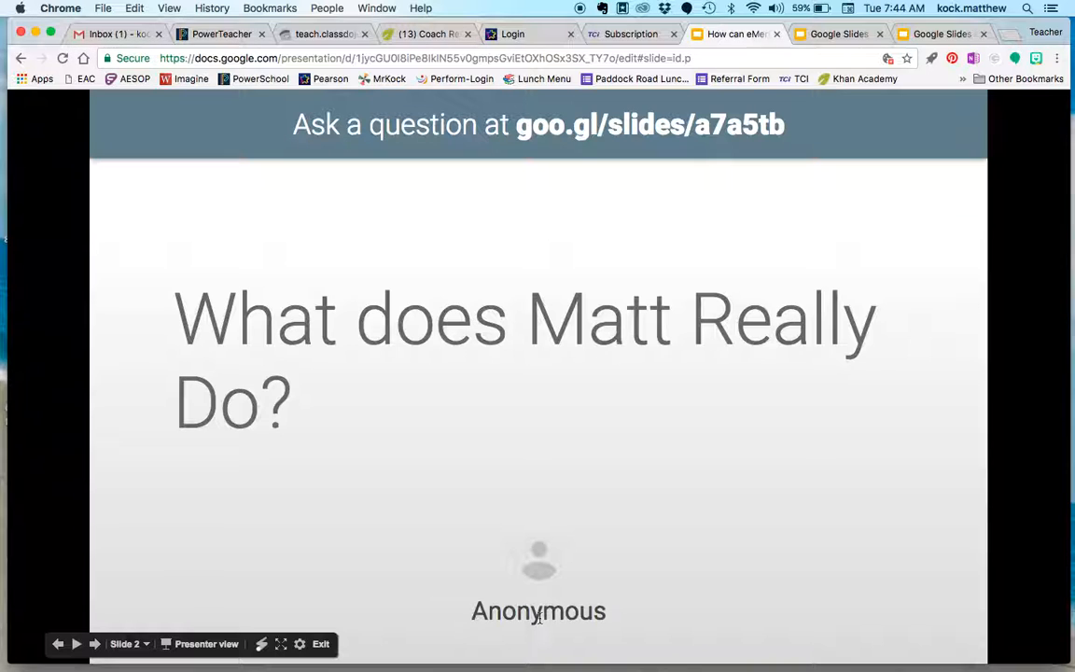
{"action": "mouse_move", "coordinate": [507, 557]}
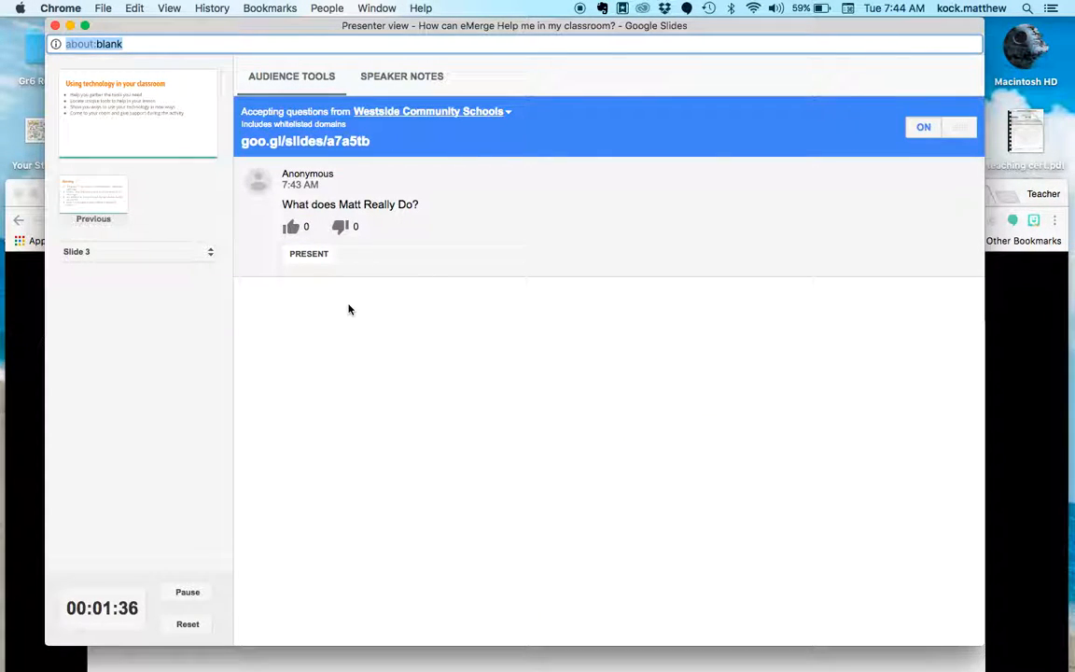
{"action": "mouse_move", "coordinate": [349, 594]}
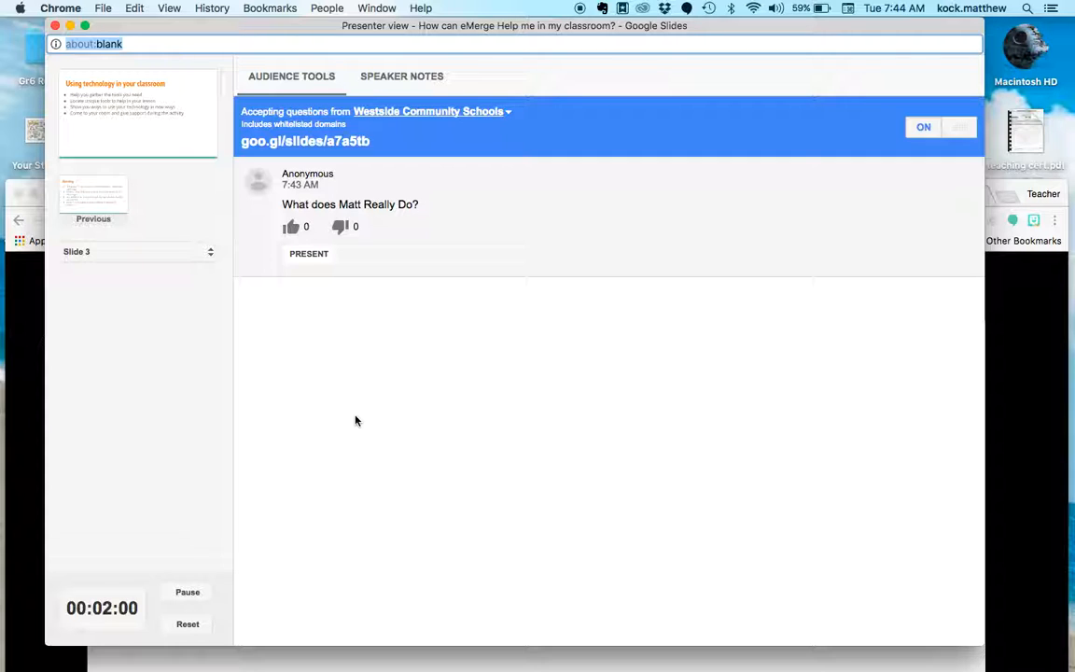
{"action": "mouse_move", "coordinate": [394, 372]}
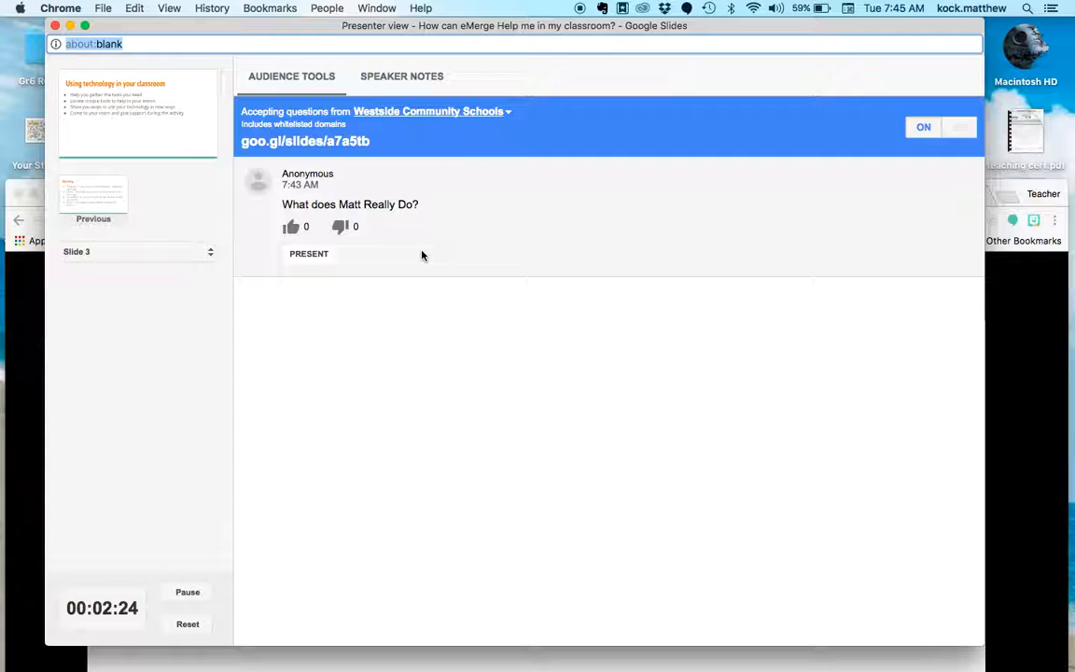
{"action": "mouse_move", "coordinate": [366, 249]}
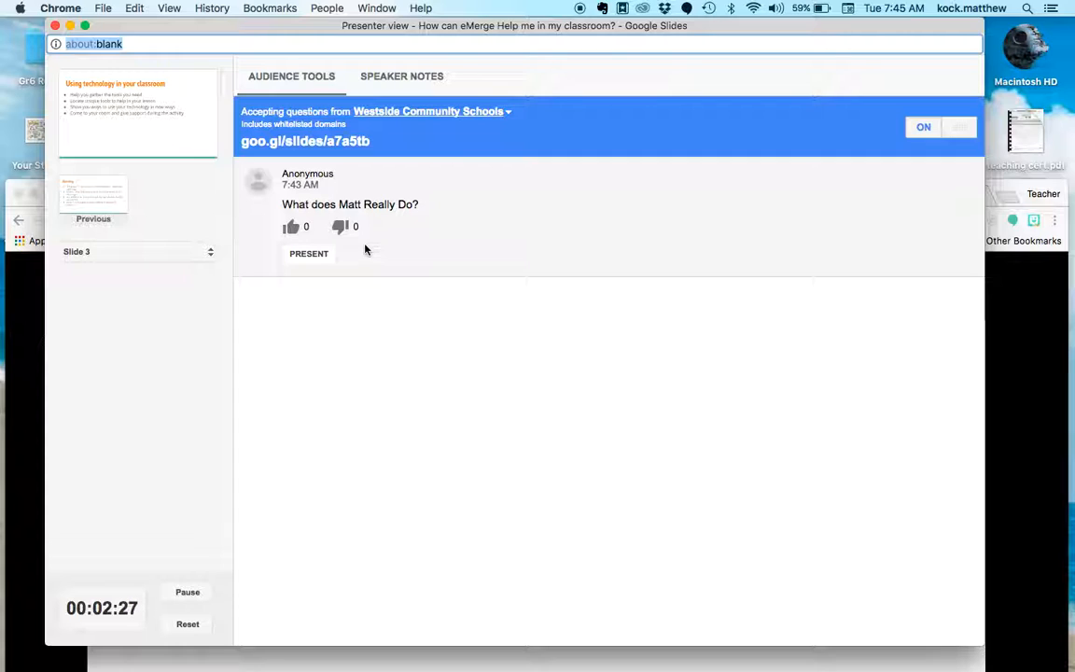